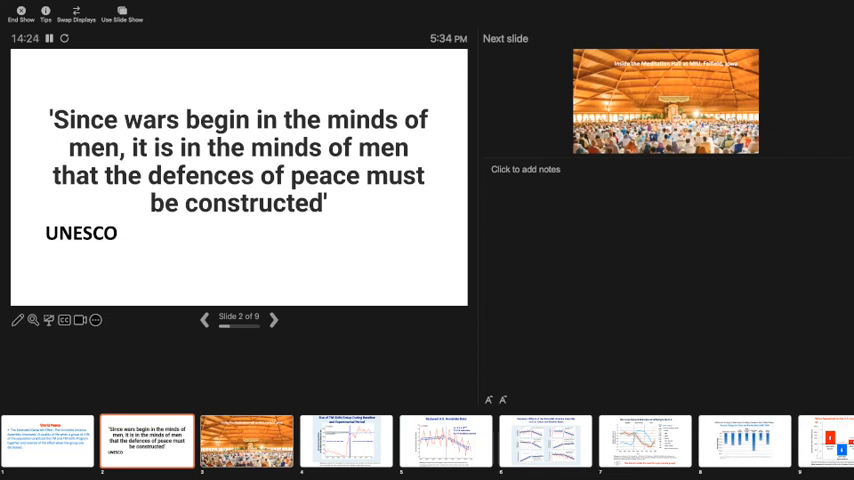
Advance the slide show to slide 3, the meditation hall photo
left_click(273, 319)
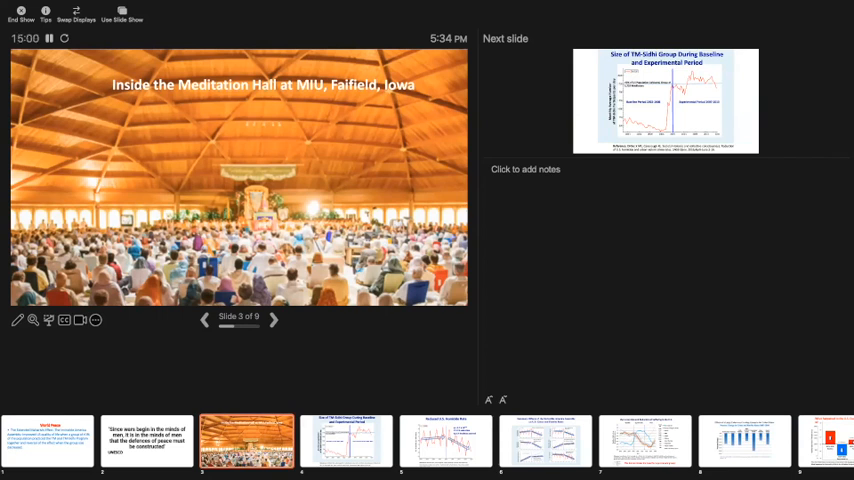
Advance to slide 4, the TM-Sidhi group size graph with speaker notes
left_click(274, 319)
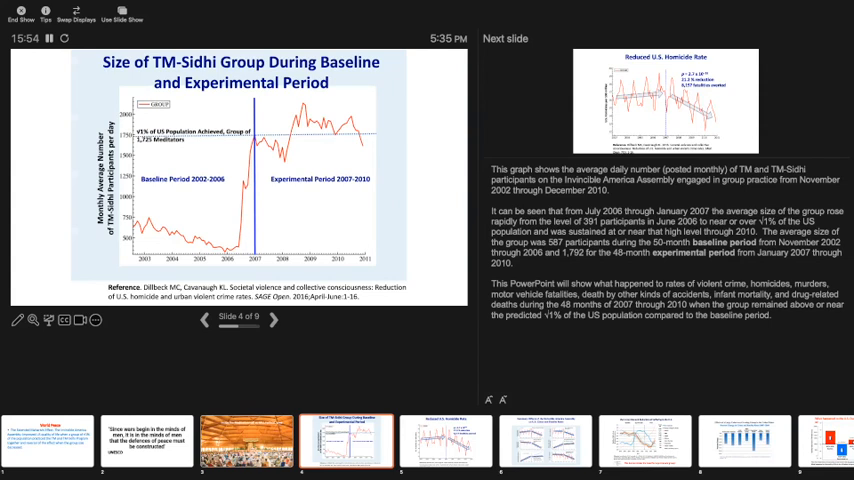
Advance to slide 6, the U.S. crime and fatality rate summary
left_click(273, 320)
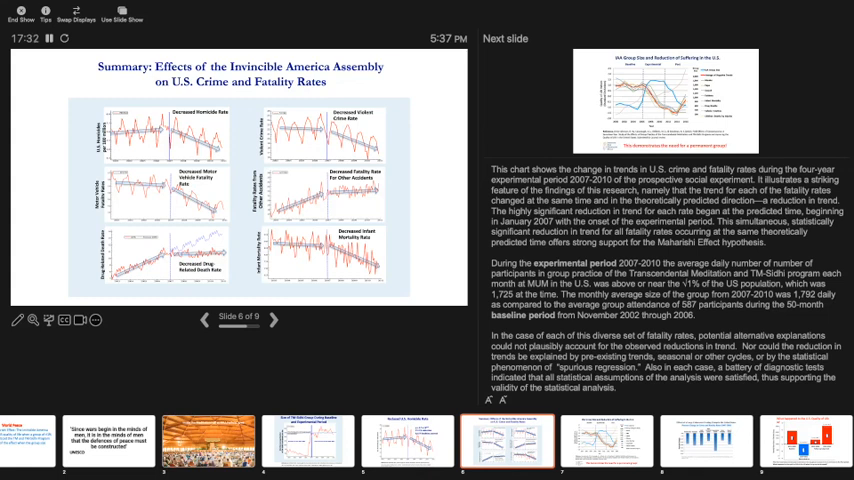
Advance to slide 8, the 2007–2010 percent change bar chart
left_click(273, 320)
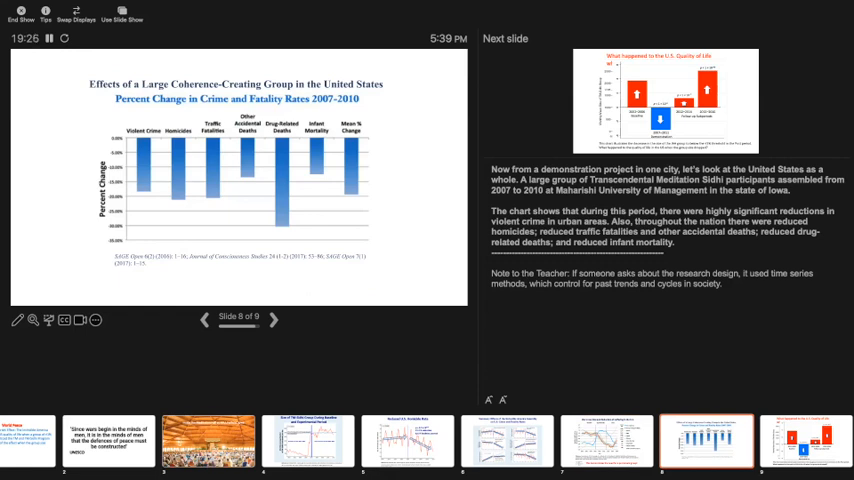
left_click(273, 319)
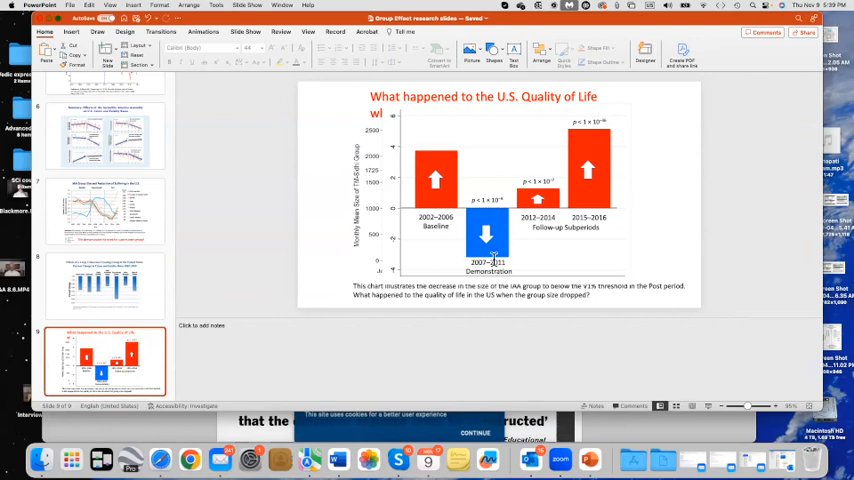
mouse_move(555, 192)
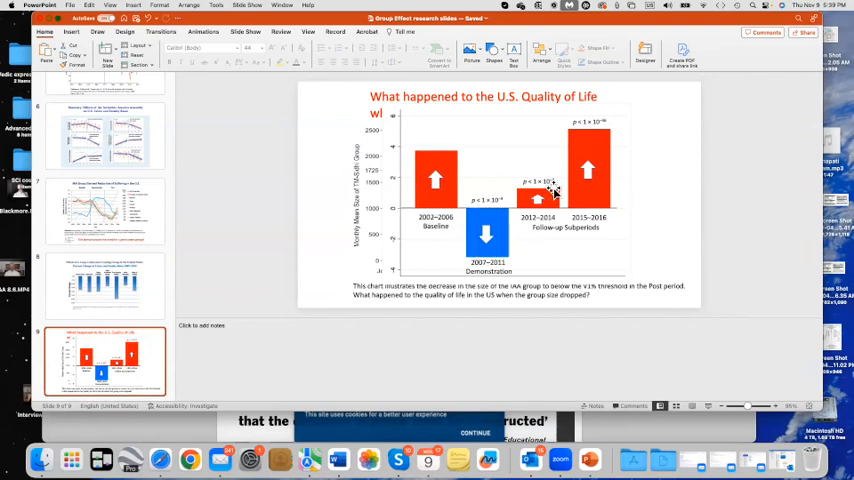
mouse_move(375, 393)
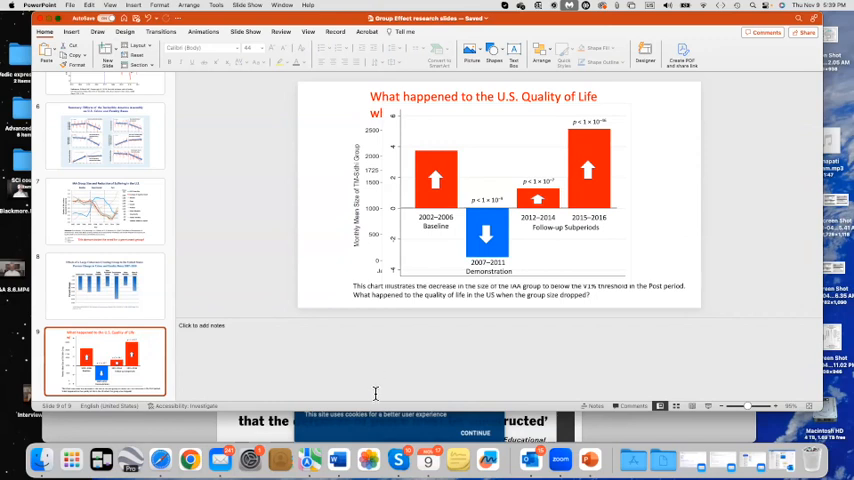
mouse_move(569, 445)
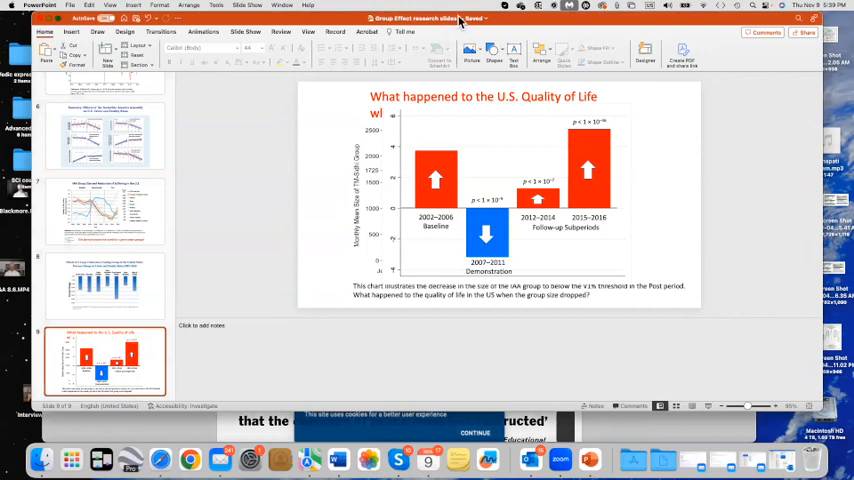
mouse_move(417, 28)
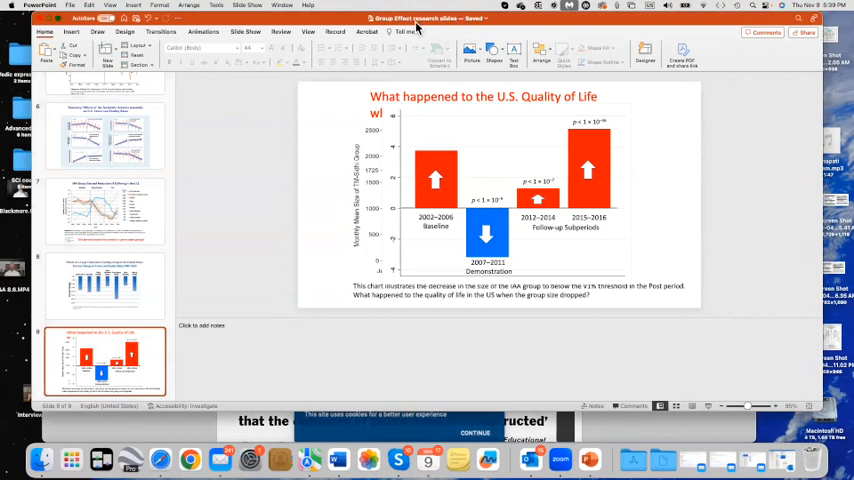
mouse_move(366, 70)
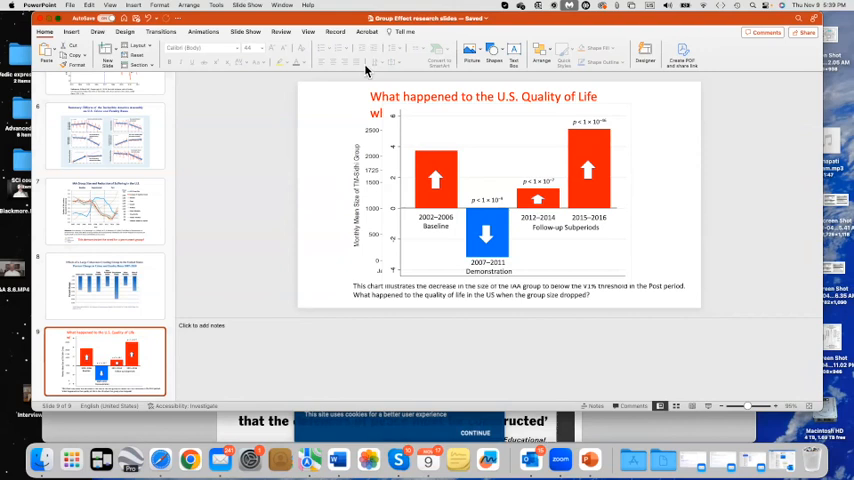
mouse_move(420, 52)
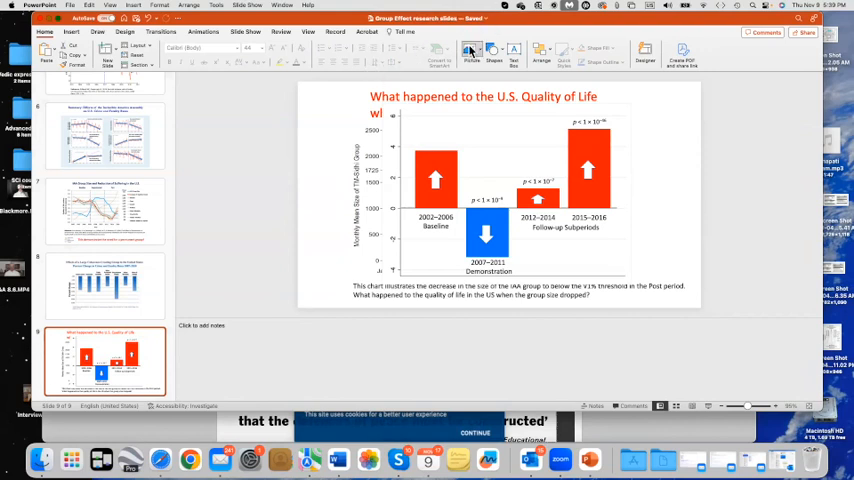
mouse_move(528, 33)
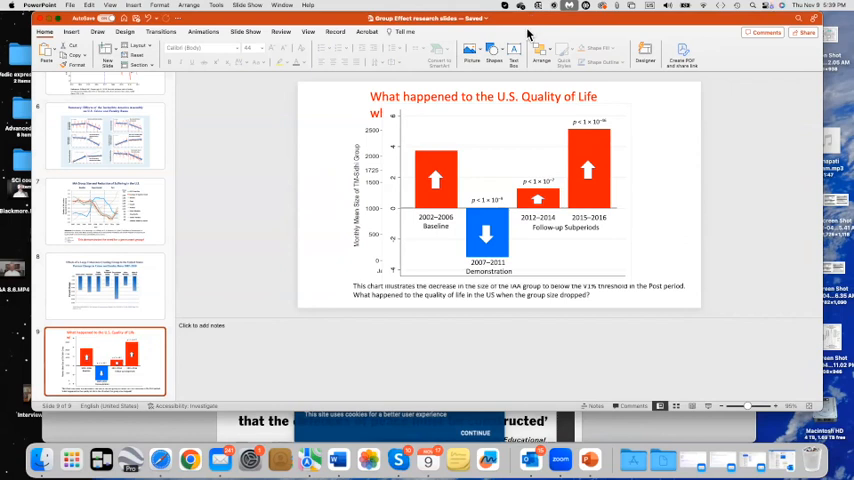
mouse_move(460, 33)
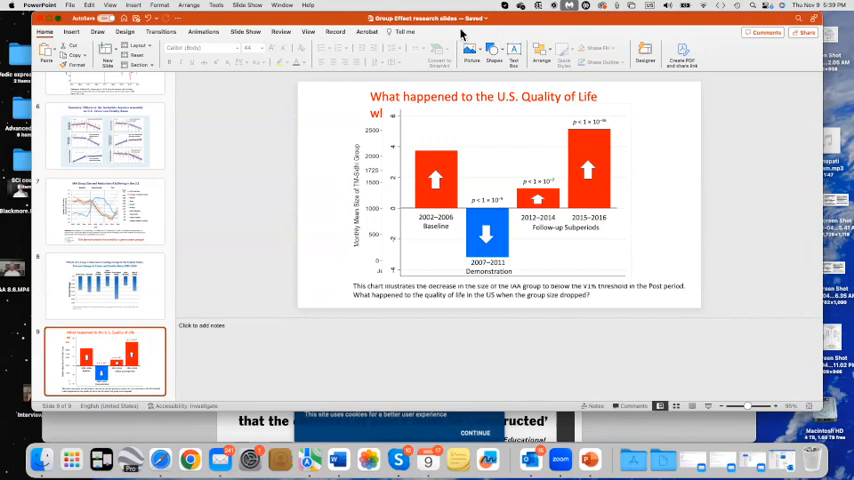
mouse_move(400, 48)
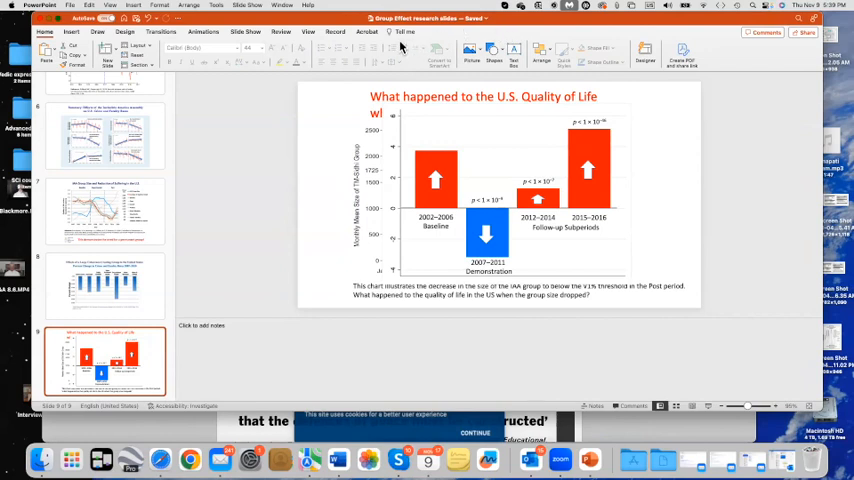